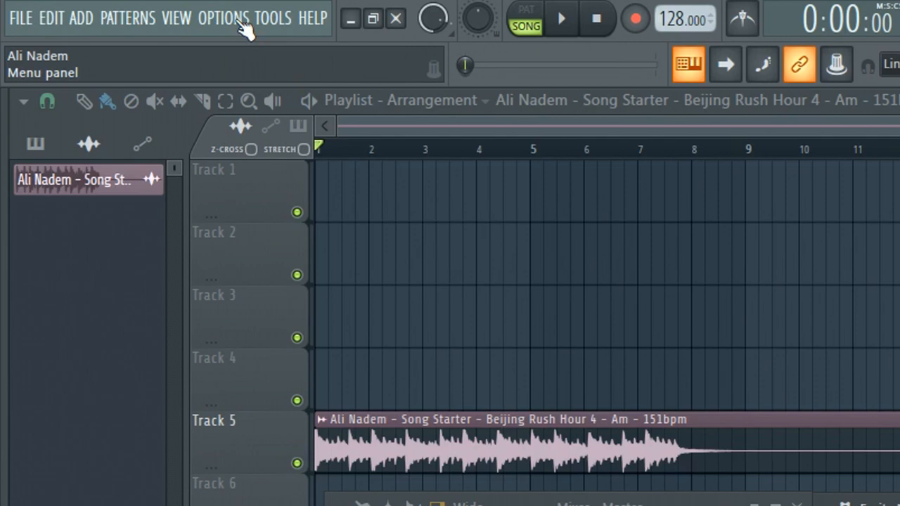
Open FL Studio's audio settings from the Options menu to review available drivers.
{"action": "left_click", "coordinate": [219, 18]}
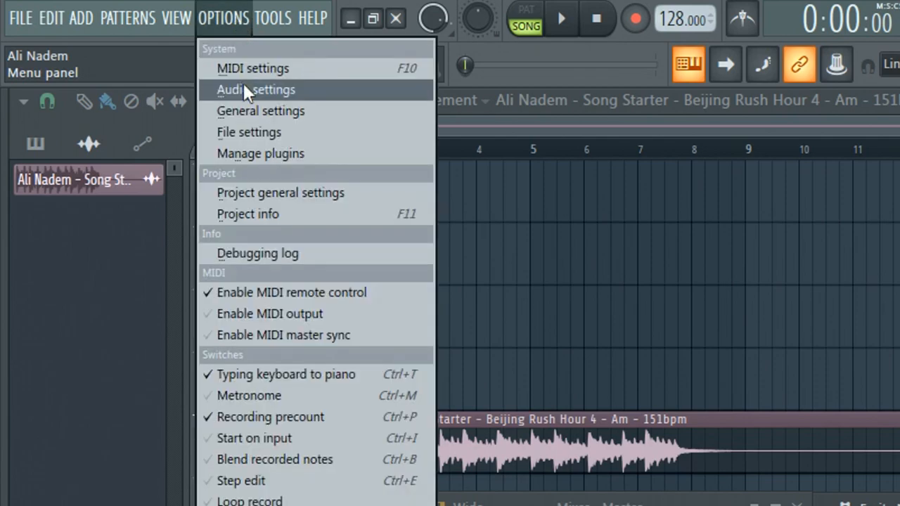
{"action": "left_click", "coordinate": [257, 90]}
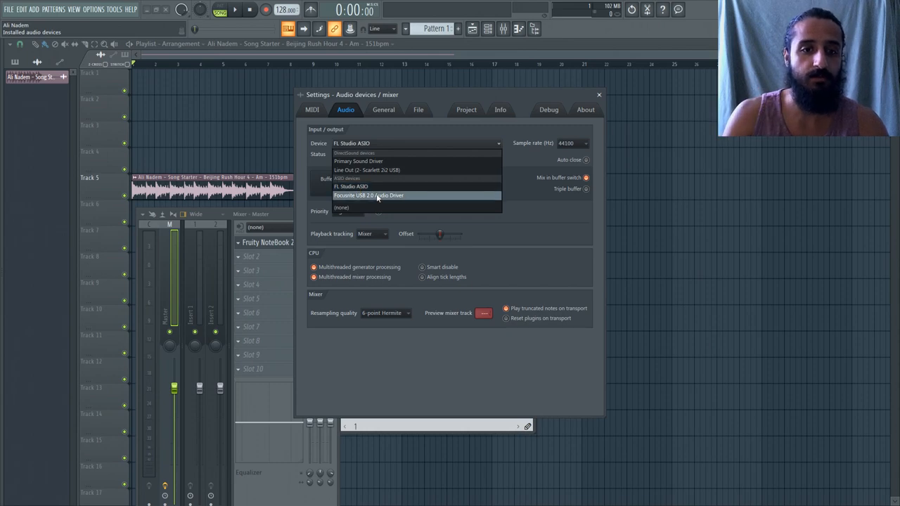
{"action": "mouse_move", "coordinate": [415, 187]}
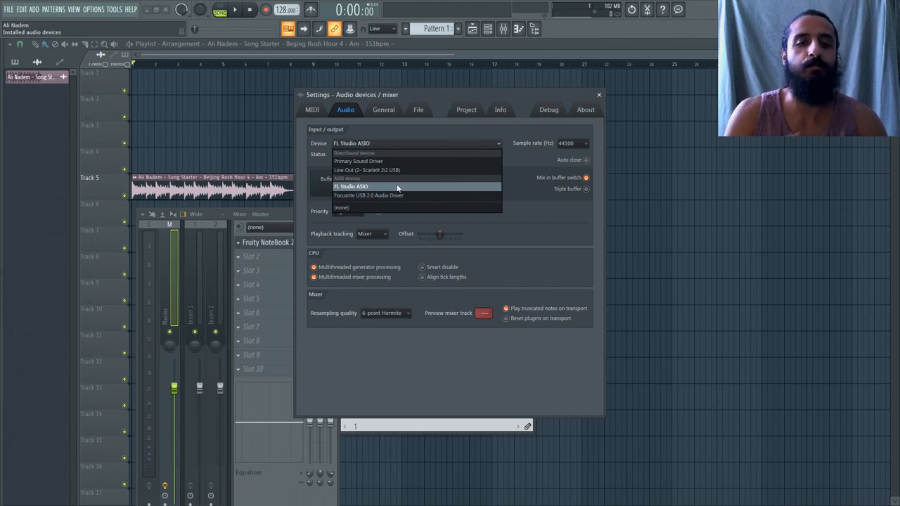
Select FL Studio ASIO as the audio device and show its ASIO panel.
{"action": "left_click", "coordinate": [351, 186]}
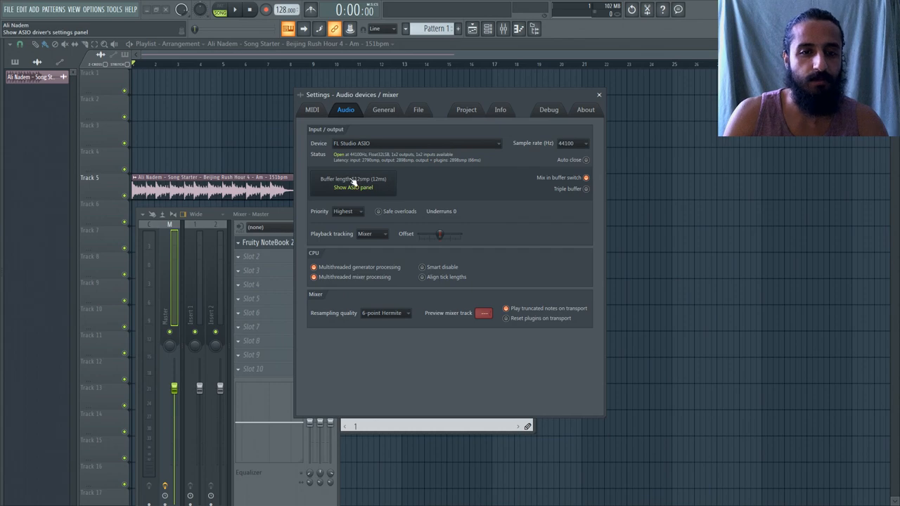
{"action": "left_click", "coordinate": [351, 187]}
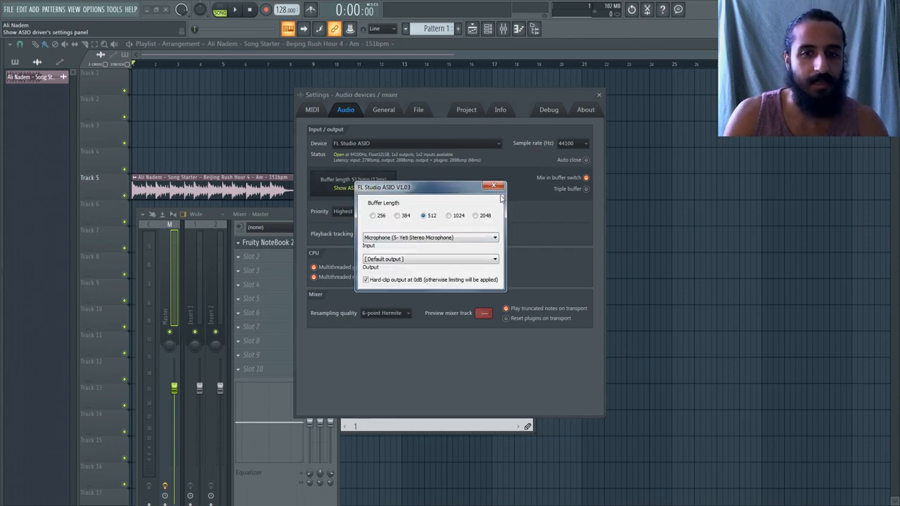
{"action": "left_click", "coordinate": [493, 186]}
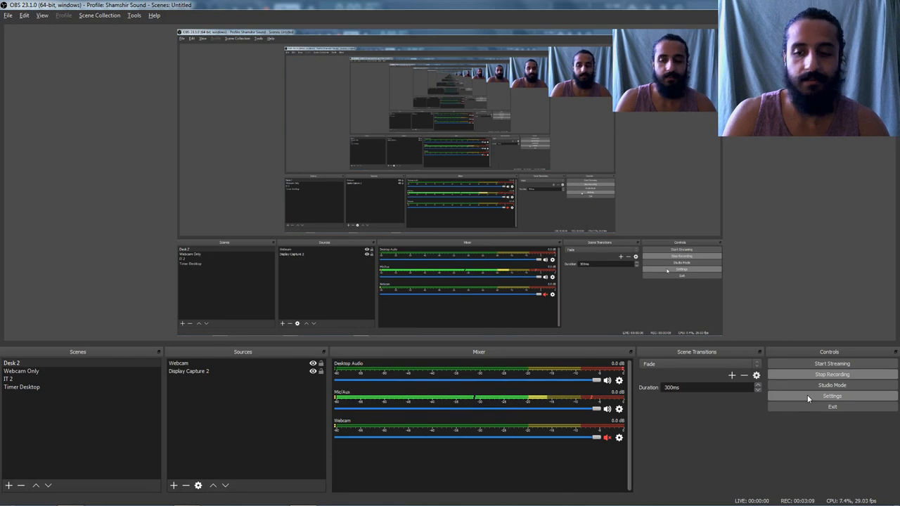
Open OBS Settings and view the Output page, briefly checking Audio devices.
{"action": "left_click", "coordinate": [832, 396]}
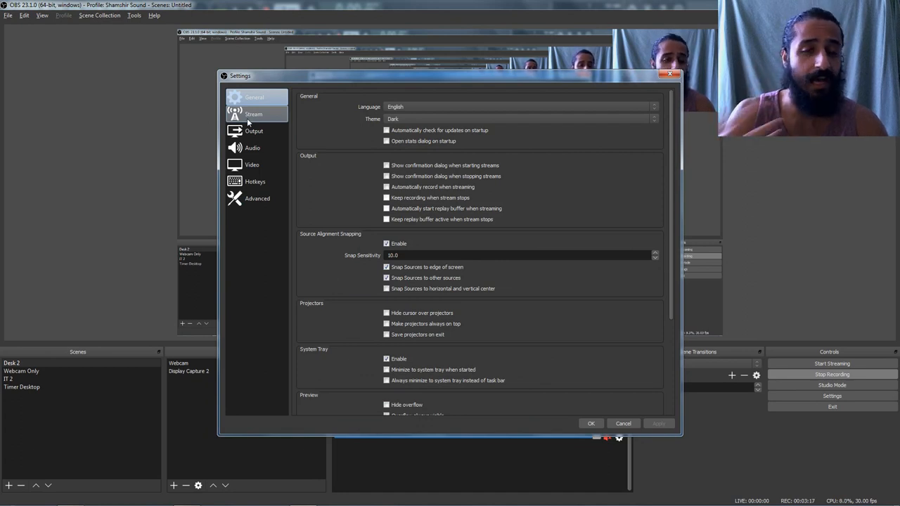
{"action": "left_click", "coordinate": [254, 131]}
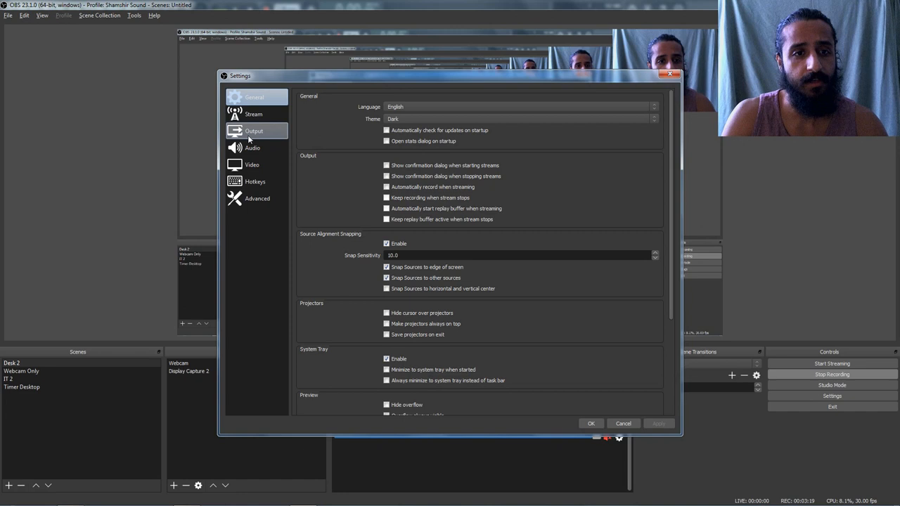
{"action": "mouse_move", "coordinate": [261, 133]}
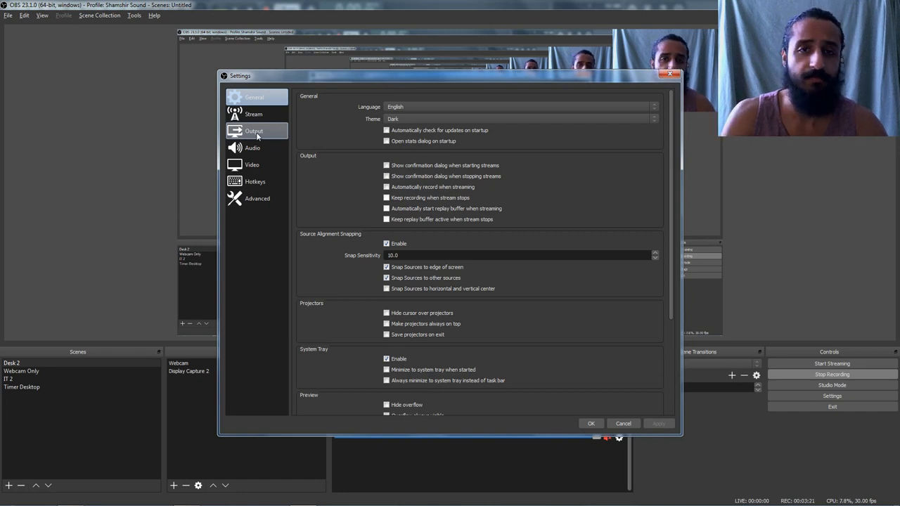
{"action": "left_click", "coordinate": [257, 131]}
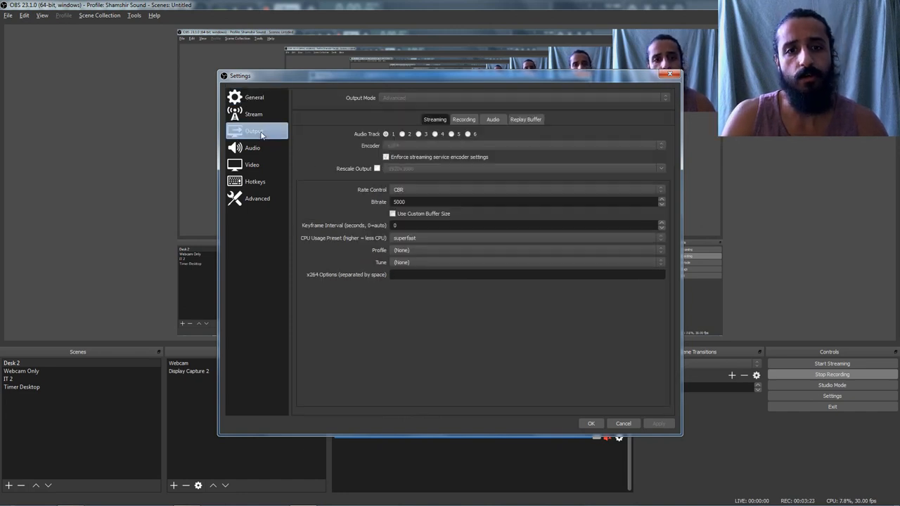
{"action": "left_click", "coordinate": [251, 147]}
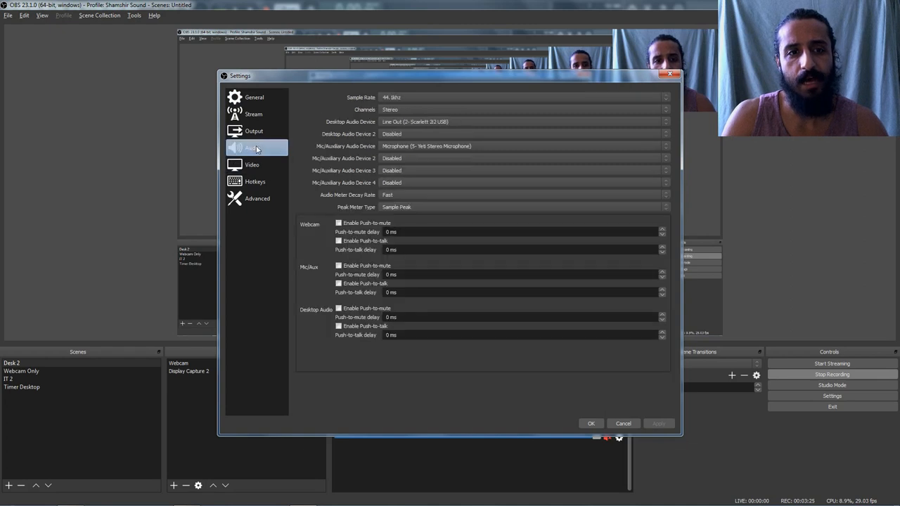
{"action": "left_click", "coordinate": [252, 131]}
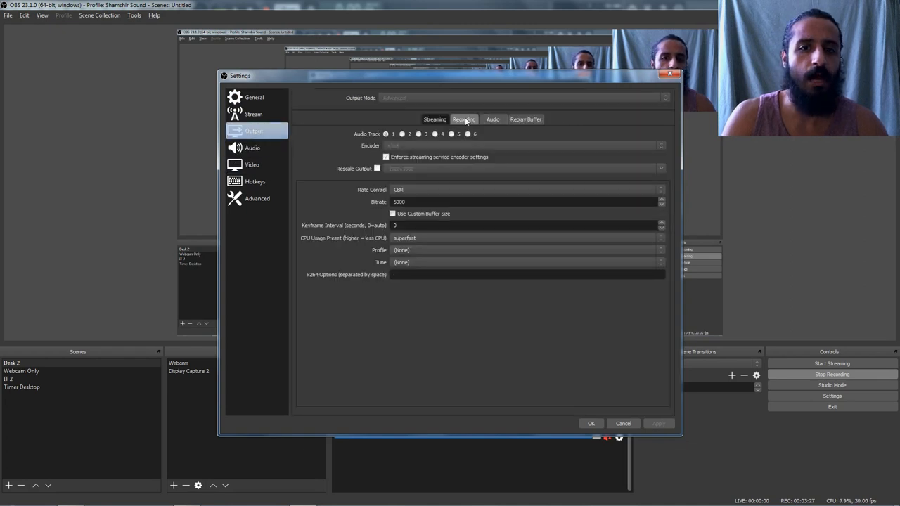
Show the Recording tab: MP4 format, audio tracks 1 and 2, CRF 18.
{"action": "left_click", "coordinate": [464, 119]}
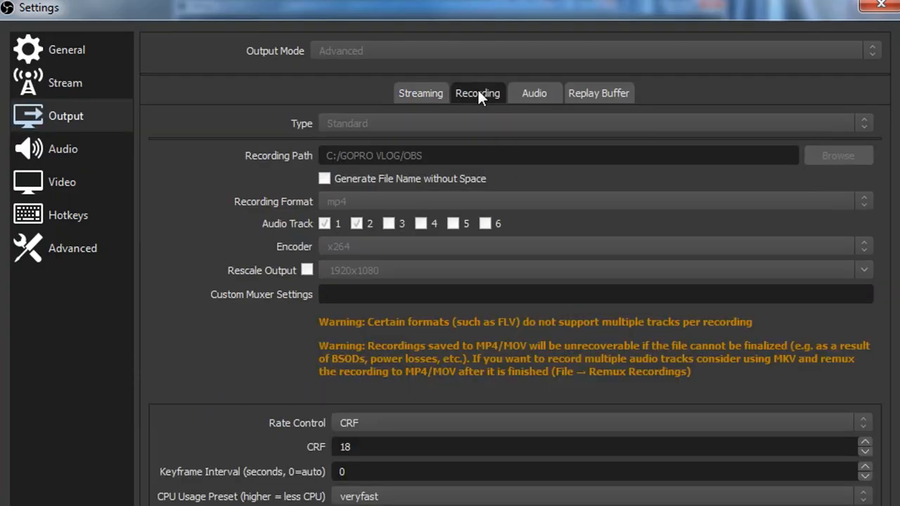
{"action": "mouse_move", "coordinate": [450, 114]}
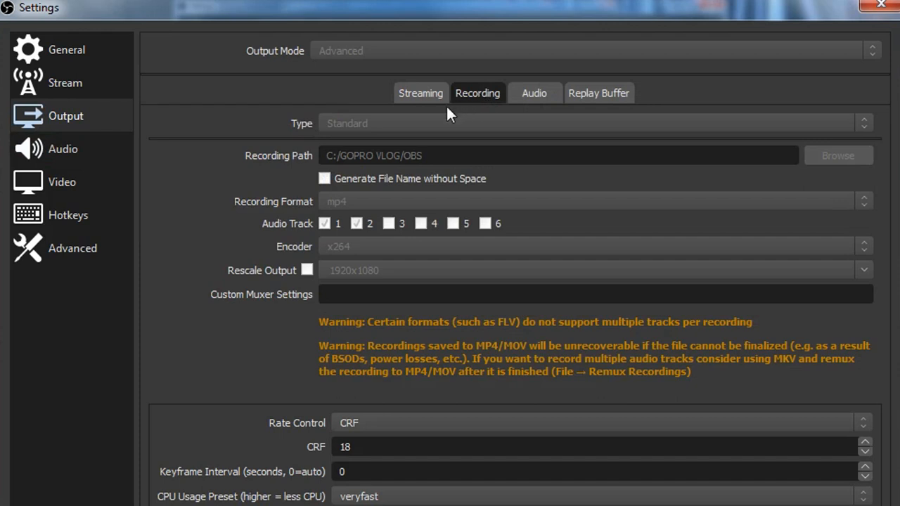
{"action": "mouse_move", "coordinate": [352, 204]}
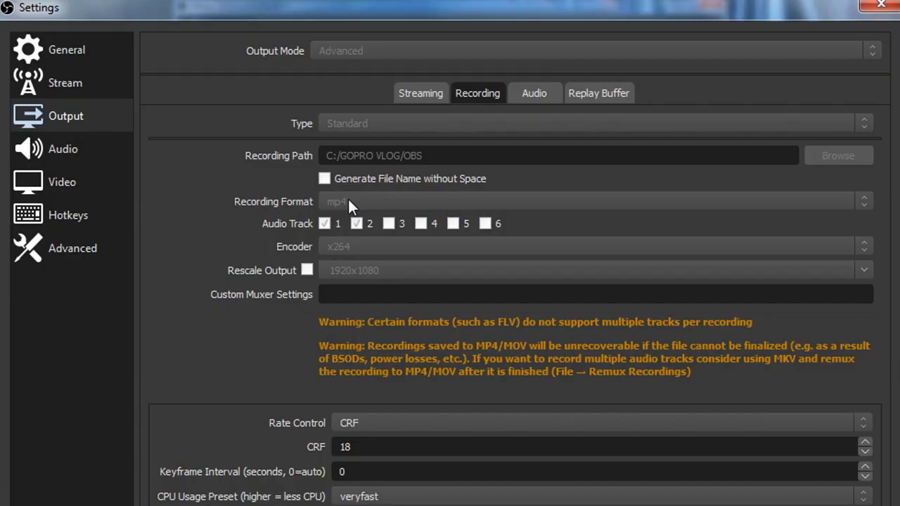
{"action": "left_click", "coordinate": [325, 223]}
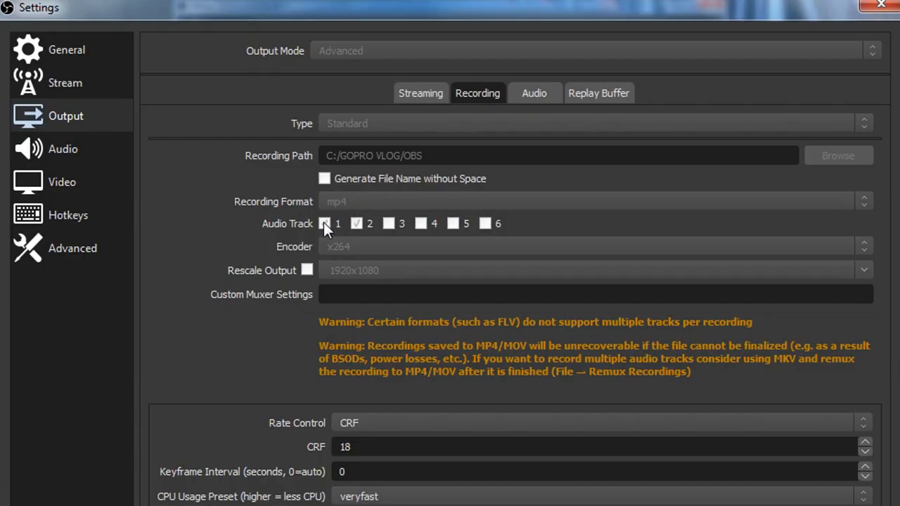
{"action": "left_click", "coordinate": [325, 224]}
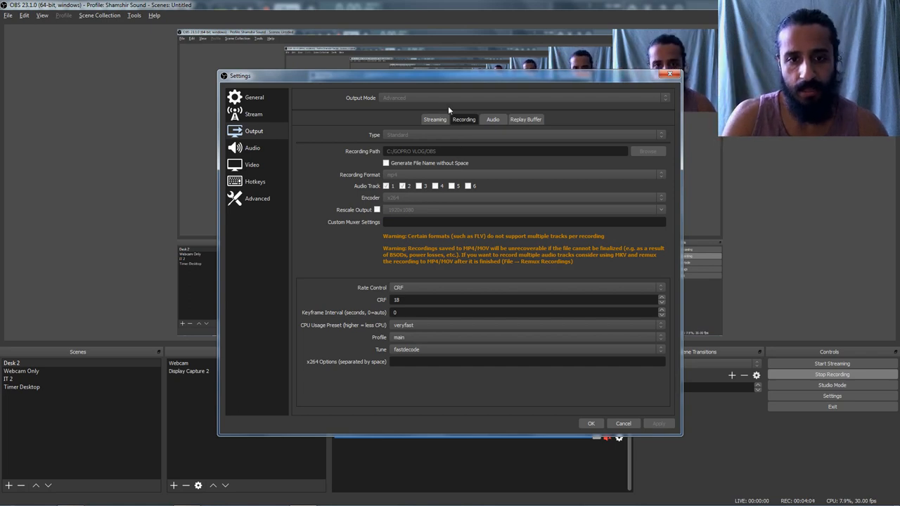
Confirm Scarlett line-out and Yeti mic devices, keep recording tracks 1 and 2, and close Settings.
{"action": "left_click", "coordinate": [493, 119]}
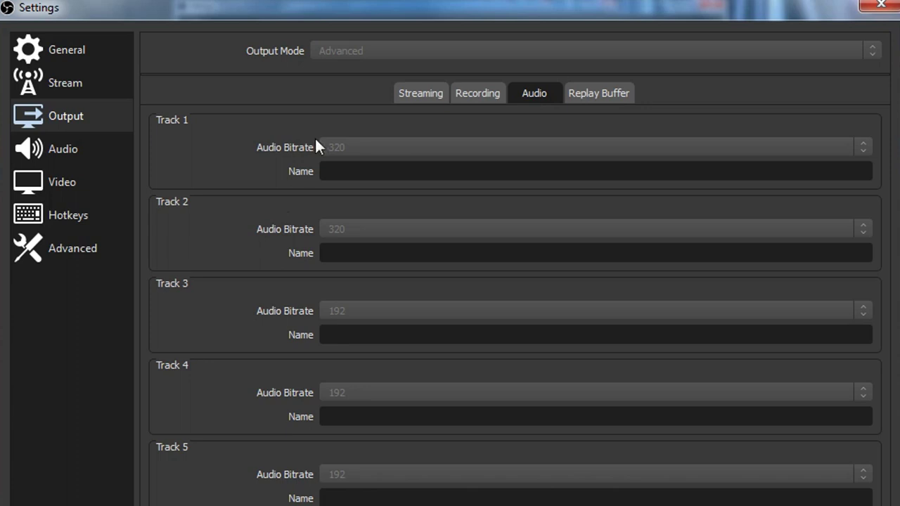
{"action": "mouse_move", "coordinate": [405, 245]}
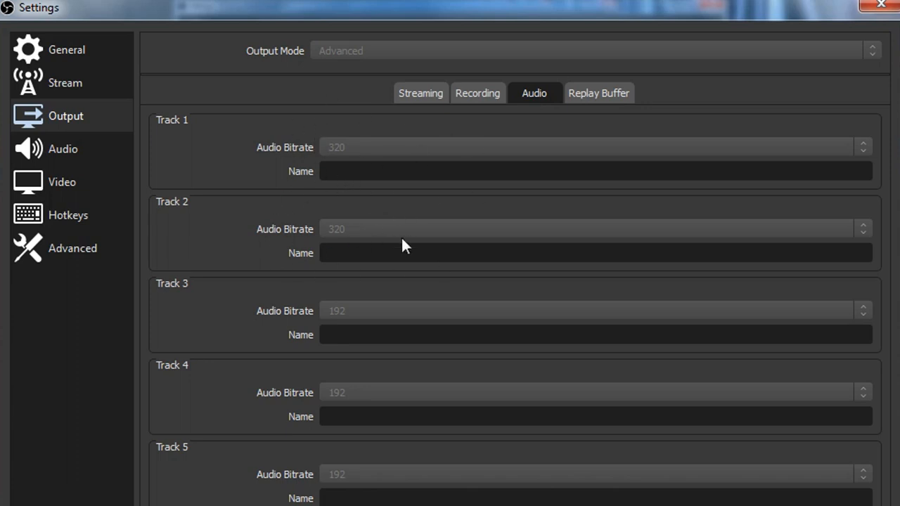
{"action": "left_click", "coordinate": [420, 93]}
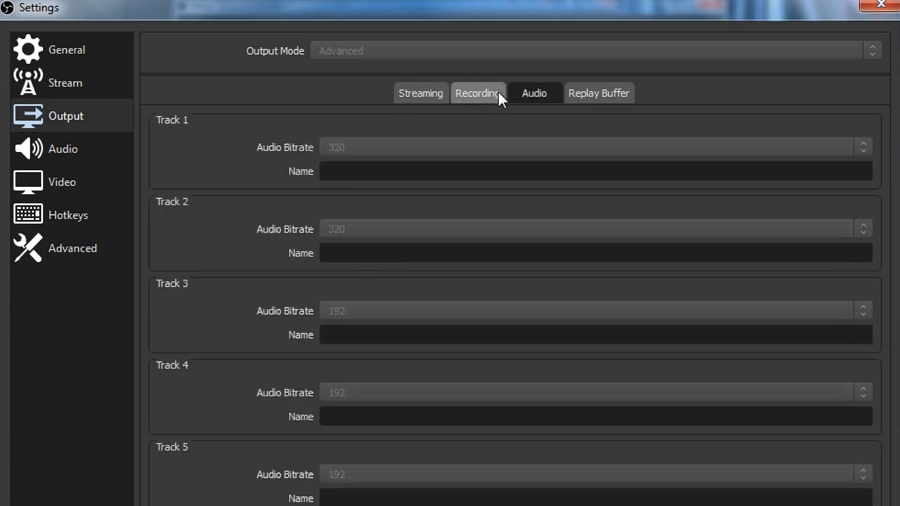
{"action": "left_click", "coordinate": [478, 93]}
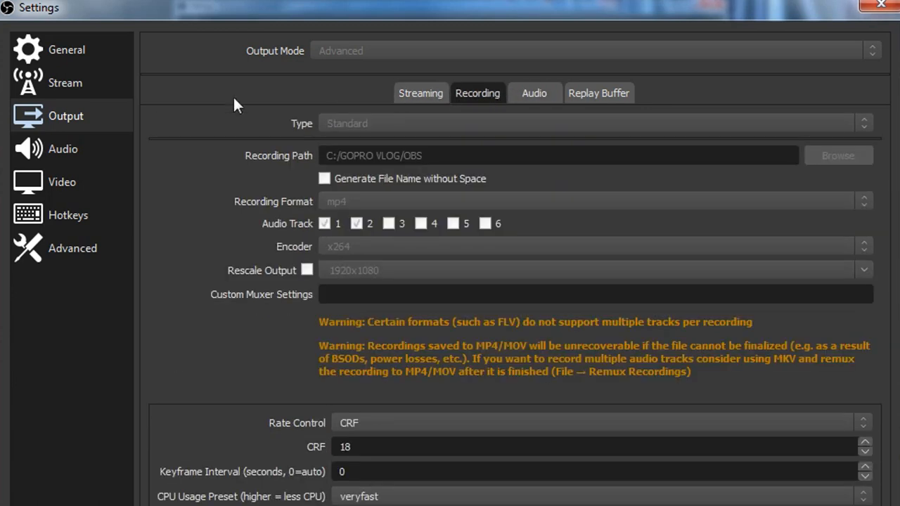
{"action": "left_click", "coordinate": [63, 149]}
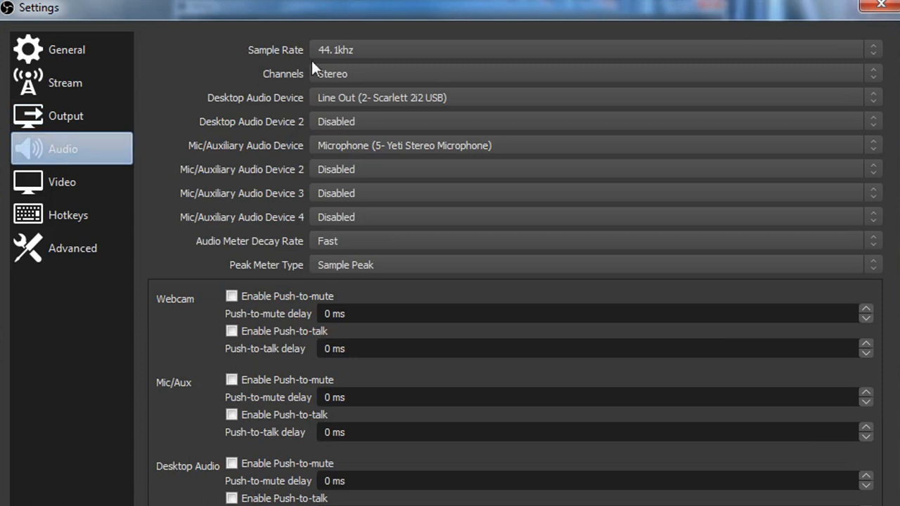
{"action": "mouse_move", "coordinate": [193, 83]}
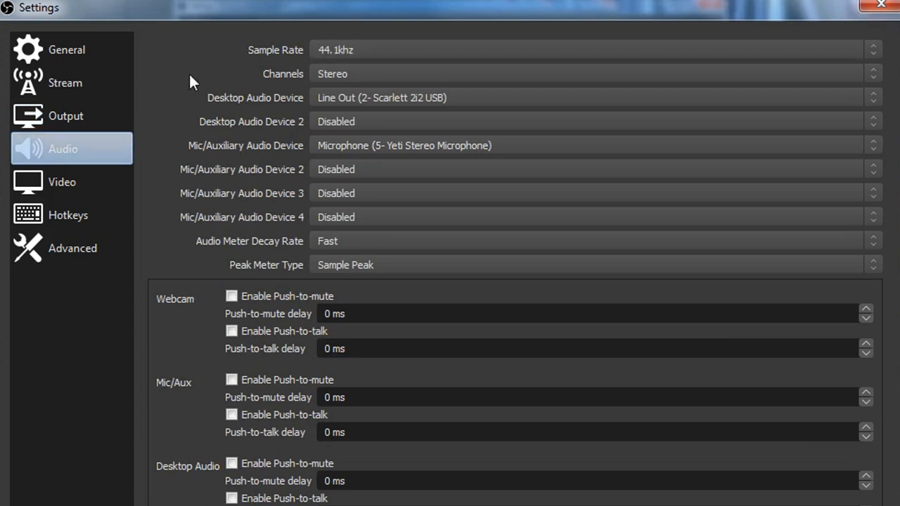
{"action": "mouse_move", "coordinate": [404, 109]}
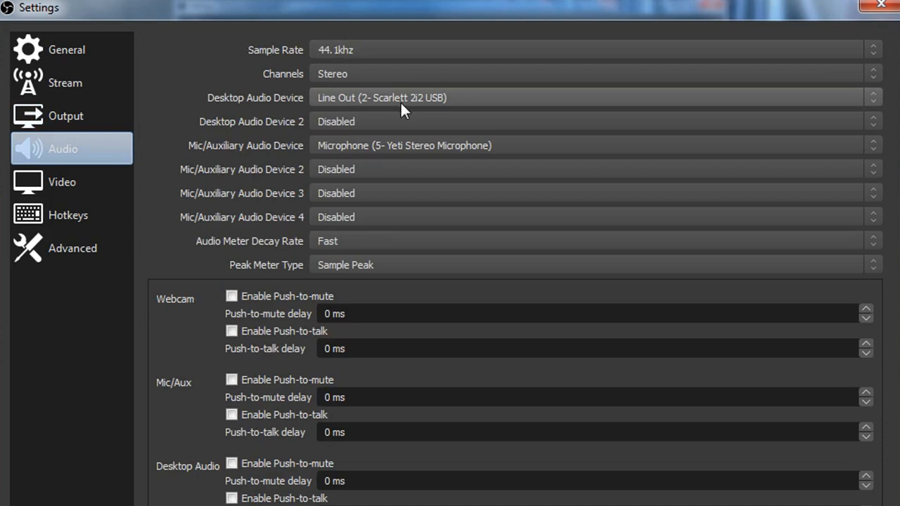
{"action": "mouse_move", "coordinate": [418, 105]}
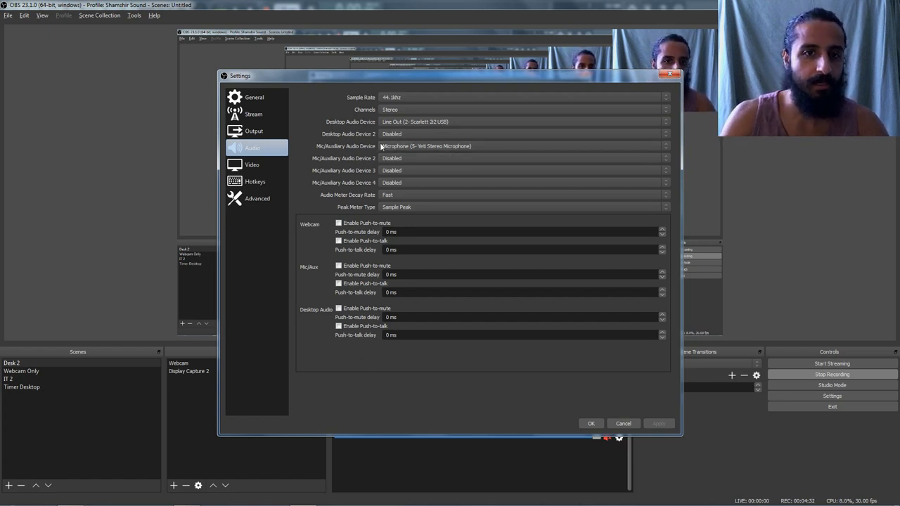
{"action": "mouse_move", "coordinate": [477, 141]}
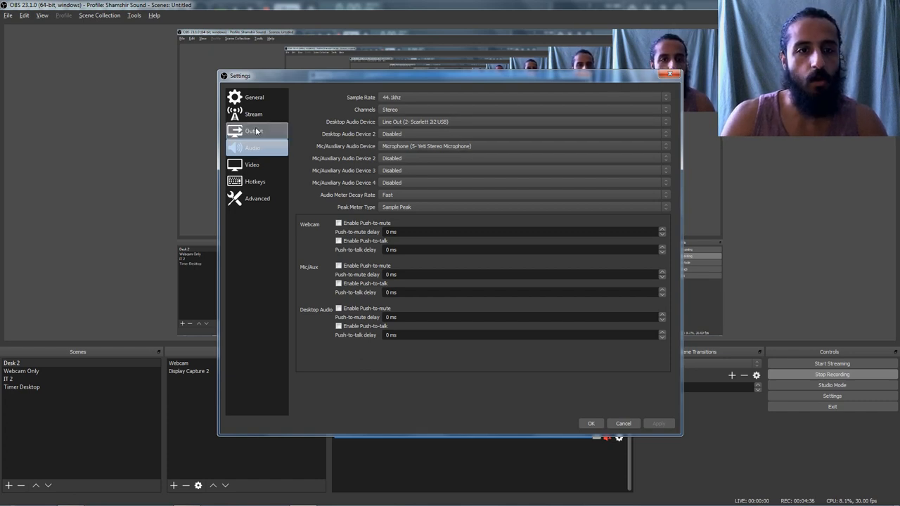
{"action": "left_click", "coordinate": [256, 131]}
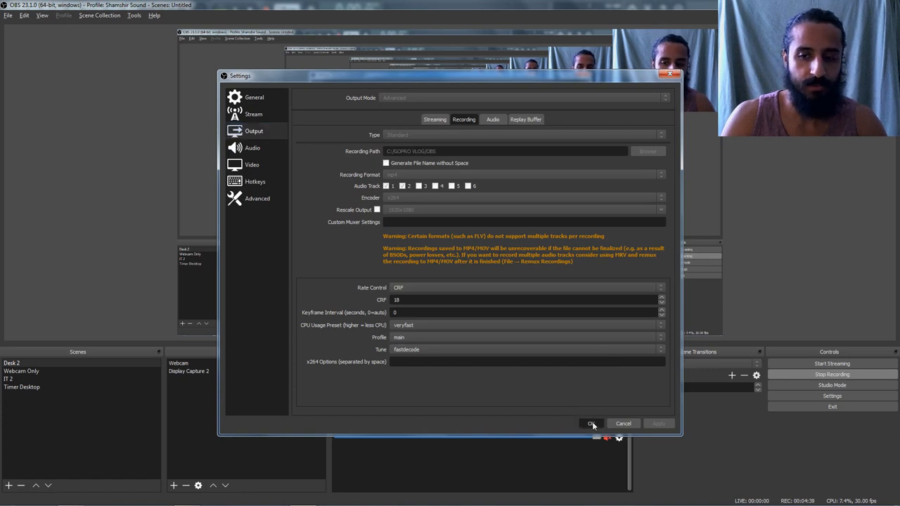
{"action": "left_click", "coordinate": [592, 423]}
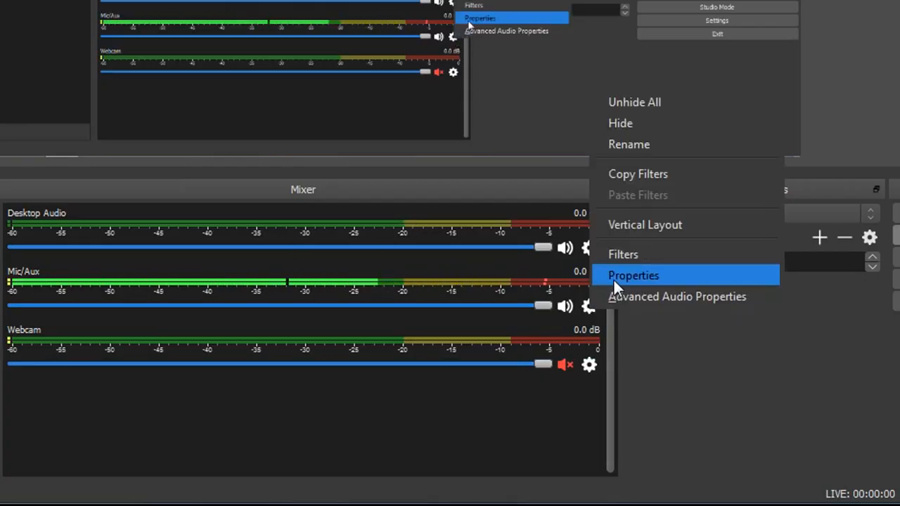
In Advanced Audio Properties, take the mic off track 2, leaving desktop on track 2.
{"action": "left_click", "coordinate": [677, 297]}
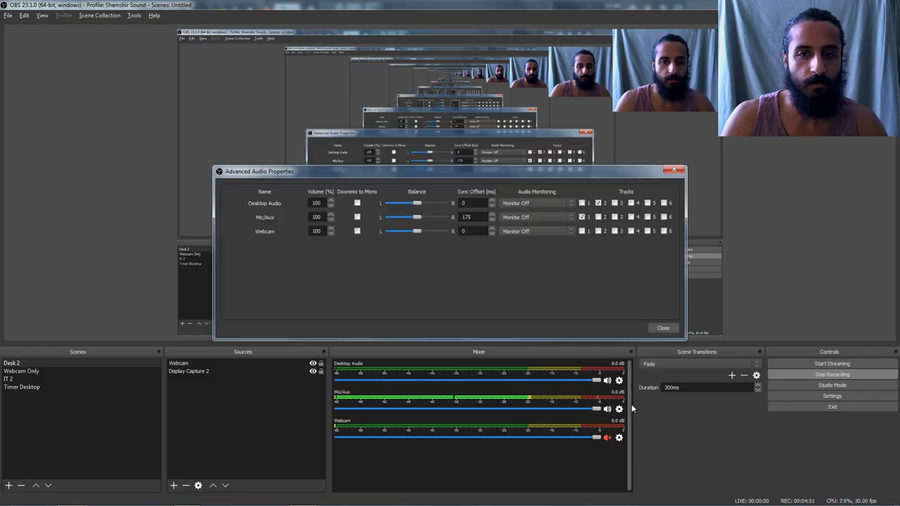
{"action": "mouse_move", "coordinate": [550, 213]}
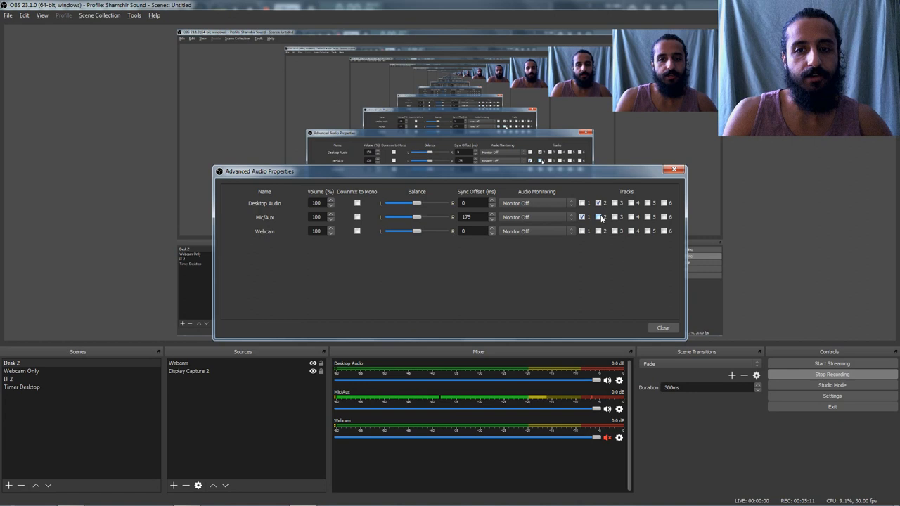
{"action": "left_click", "coordinate": [599, 217]}
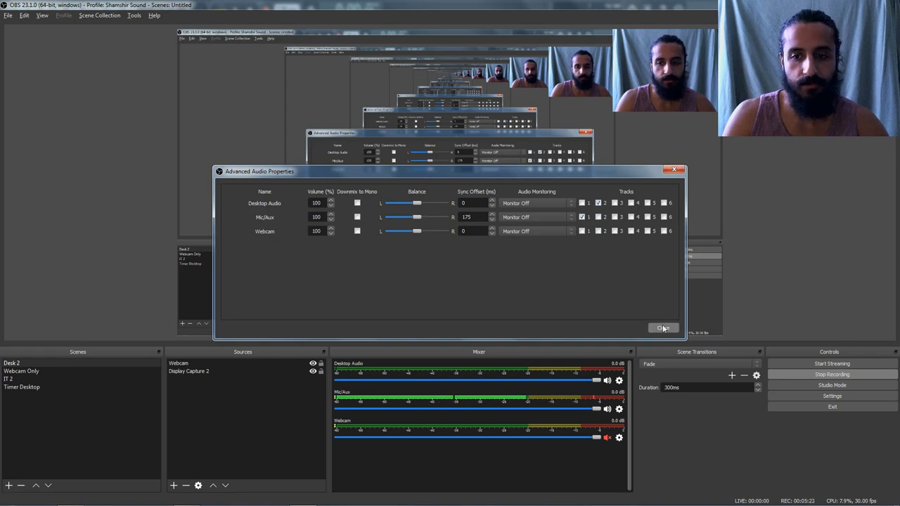
{"action": "left_click", "coordinate": [664, 327]}
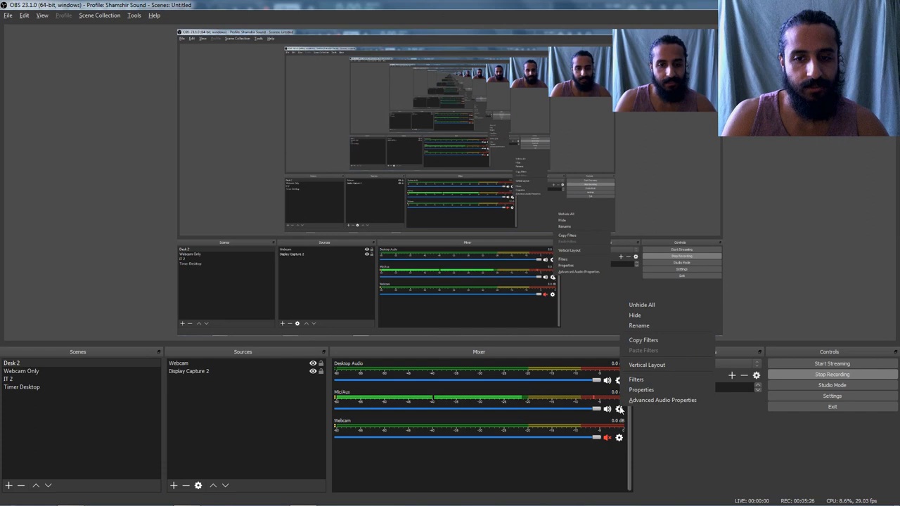
{"action": "mouse_move", "coordinate": [657, 379]}
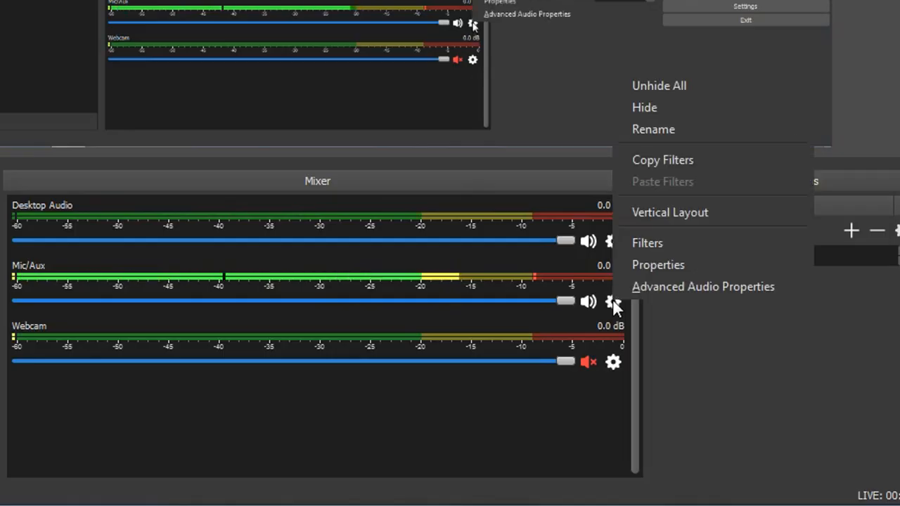
Open the Mic/Aux gear menu in the mixer.
{"action": "left_click", "coordinate": [647, 242]}
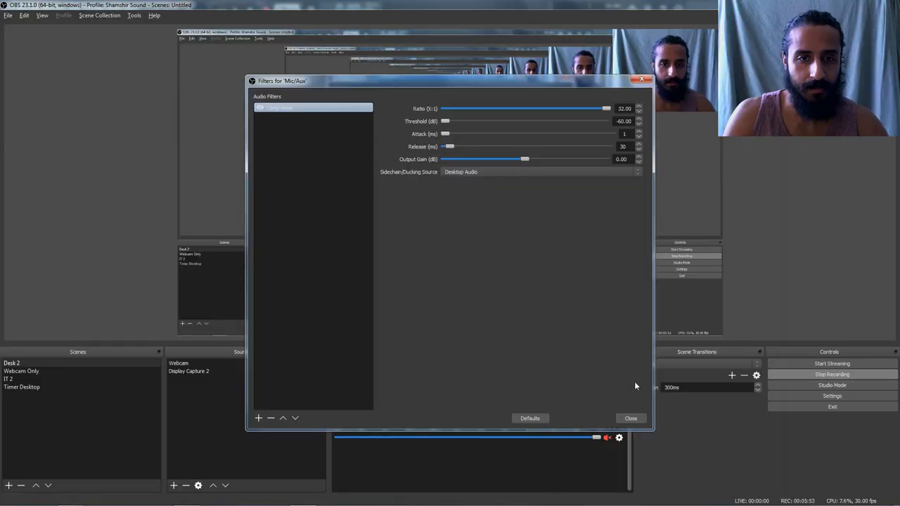
{"action": "mouse_move", "coordinate": [586, 363]}
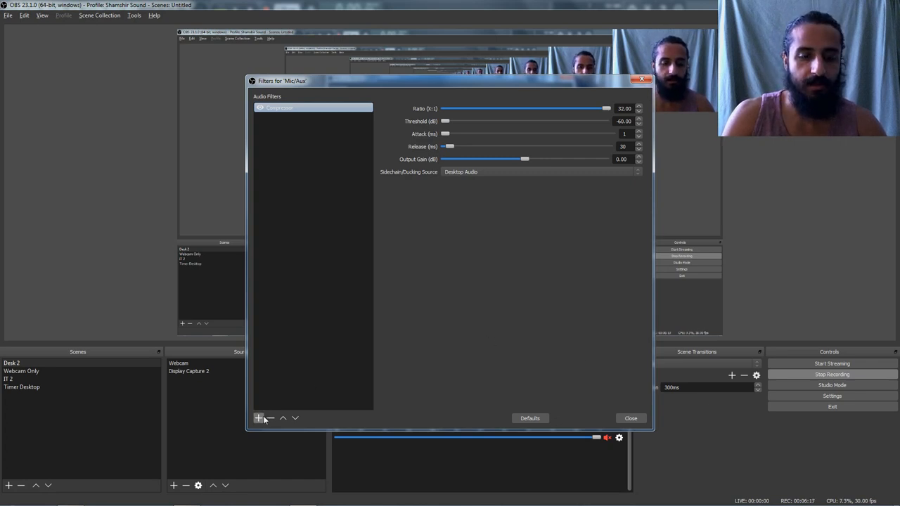
Review the mic compressor: 32:1 ratio, -60 dB threshold, Desktop Audio sidechain.
{"action": "left_click", "coordinate": [257, 418]}
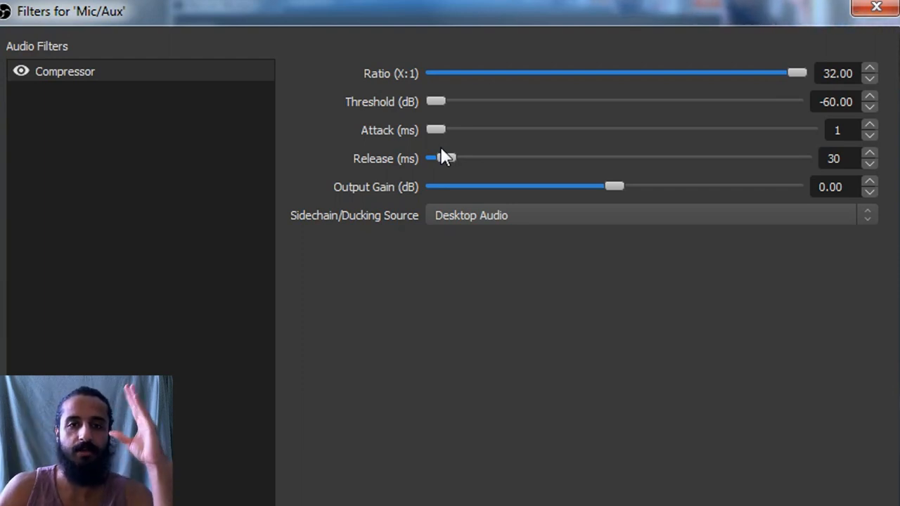
{"action": "mouse_move", "coordinate": [532, 303]}
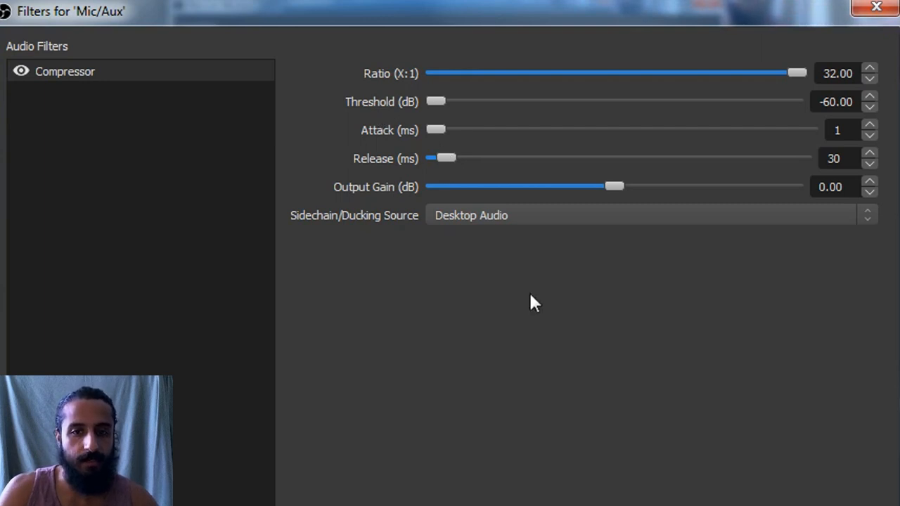
{"action": "left_click", "coordinate": [640, 215]}
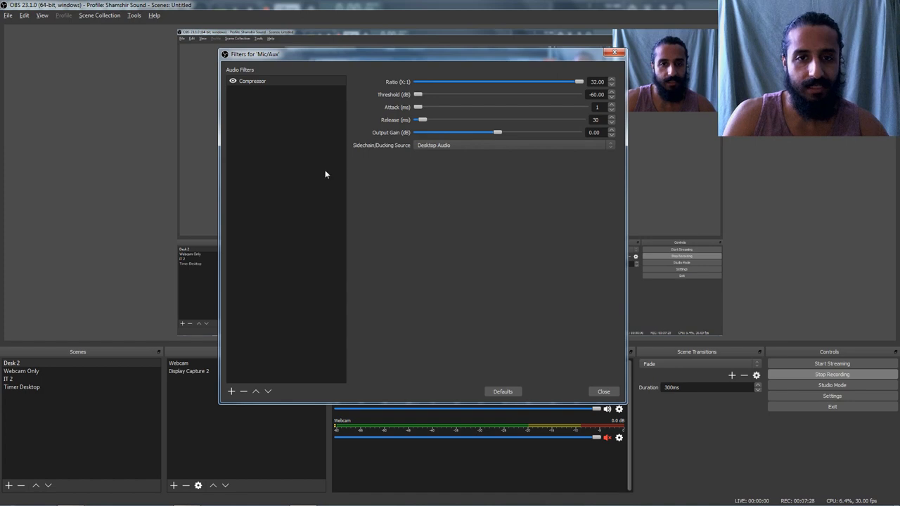
Close the Mic/Aux filters window.
{"action": "left_click", "coordinate": [603, 391]}
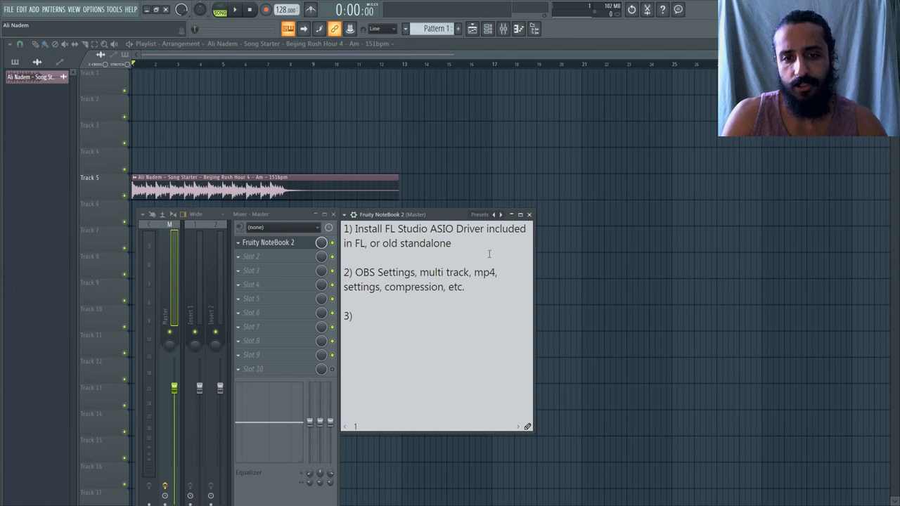
{"action": "left_click_drag", "start_coordinate": [382, 243], "coordinate": [455, 243]}
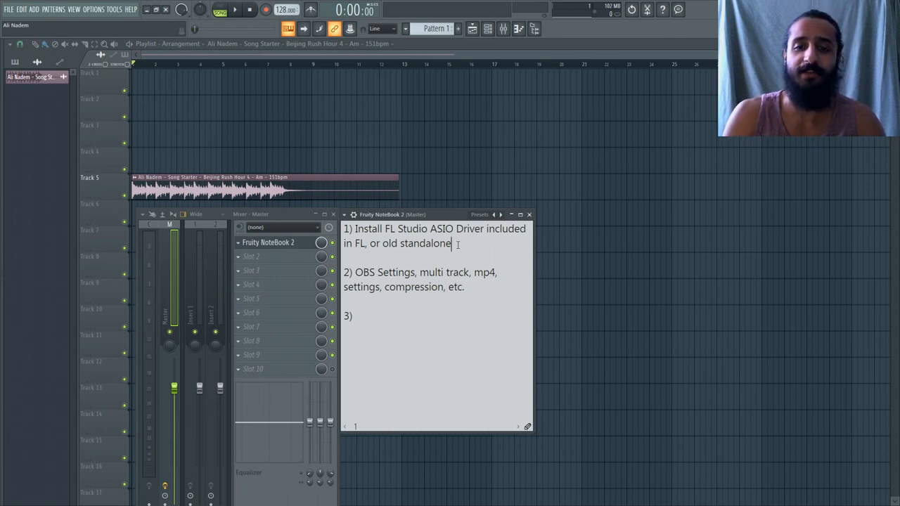
{"action": "left_click", "coordinate": [449, 354]}
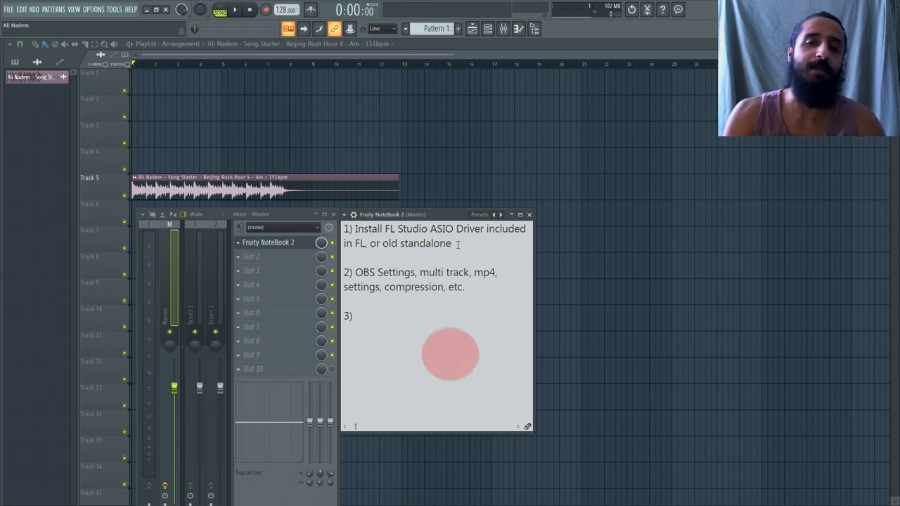